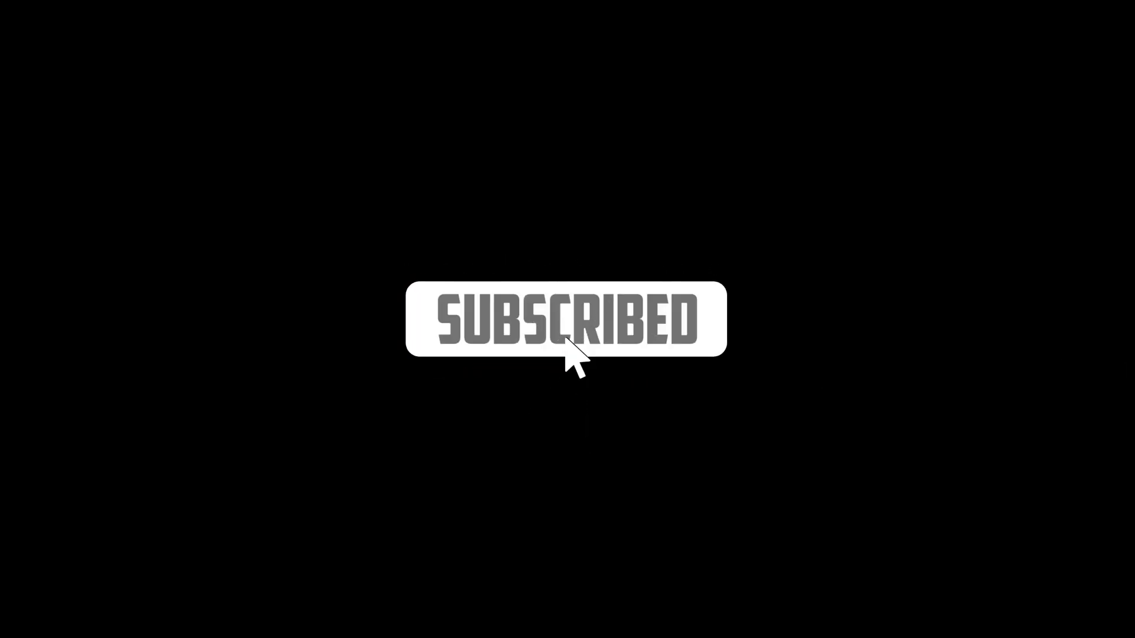
Draw the light-blue seat back shapes across the lower canvas with the G-pen on Layer 2.
{"action": "left_click", "coordinate": [566, 327]}
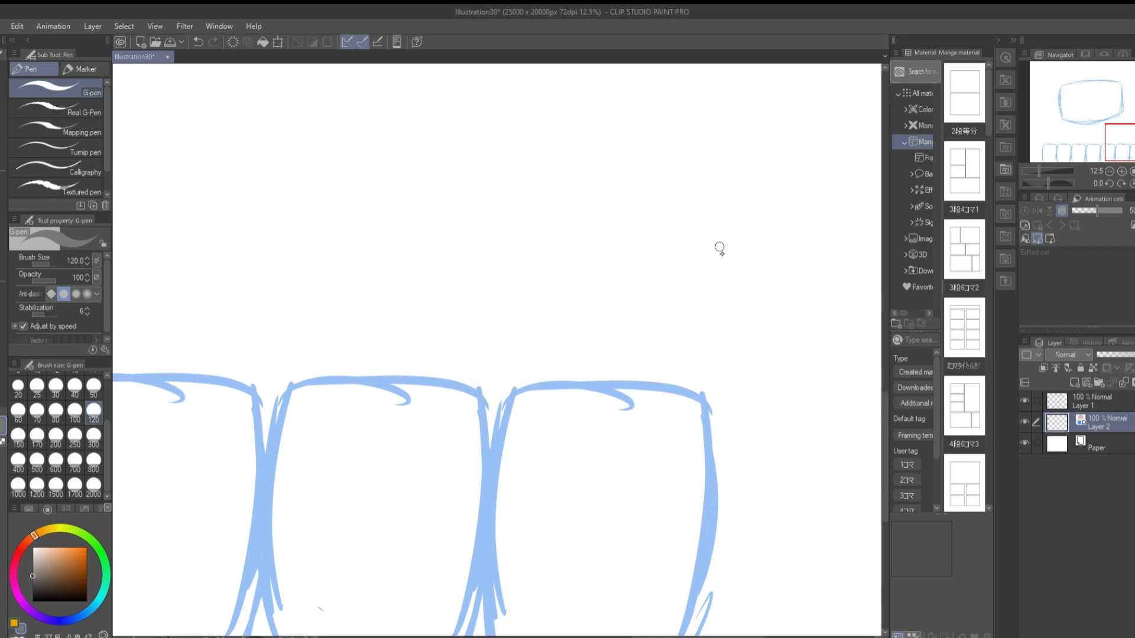
{"action": "scroll", "scroll_direction": "down", "scroll_amount": 3}
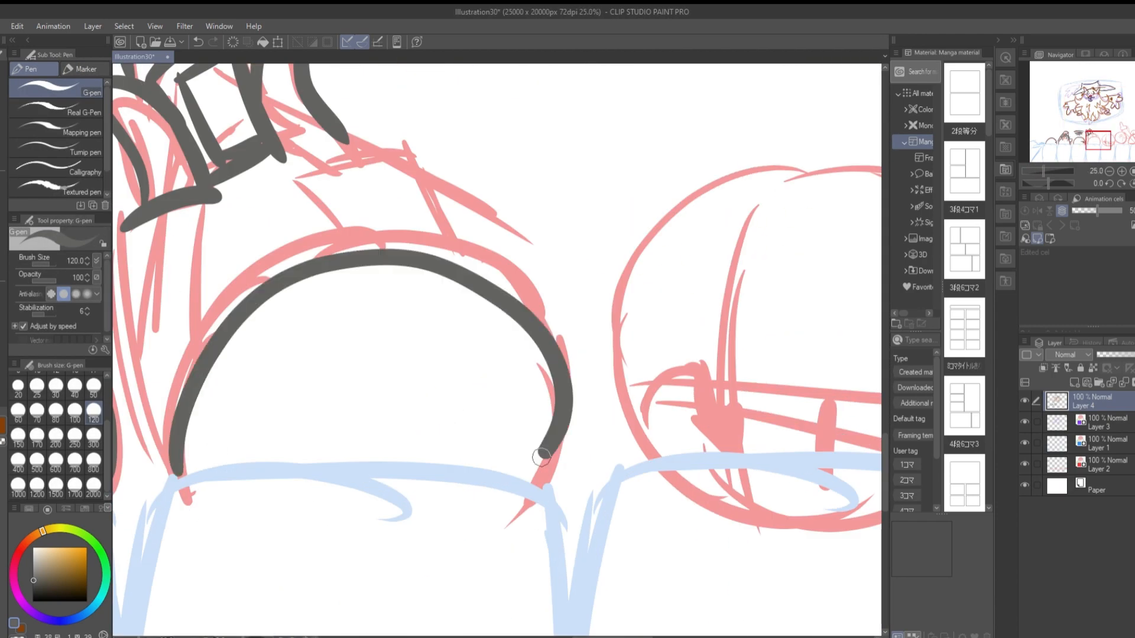
Ink the heads in dark grey on Layer 4, adding navy and orange detail strokes.
{"action": "scroll", "scroll_direction": "down", "scroll_amount": 3}
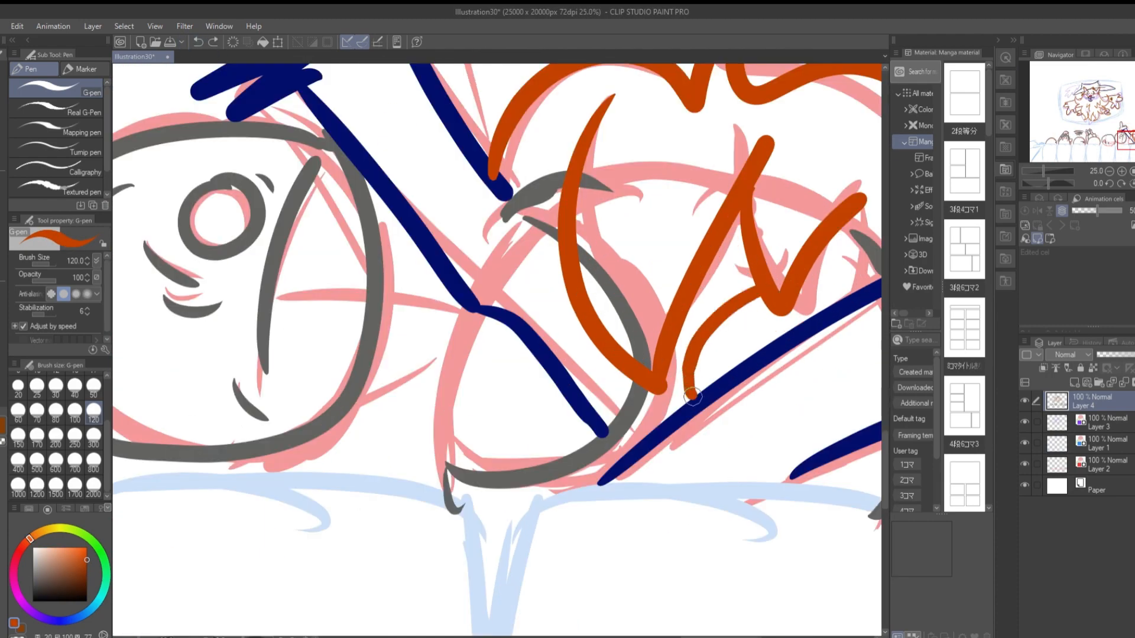
{"action": "scroll", "scroll_direction": "down", "scroll_amount": 3}
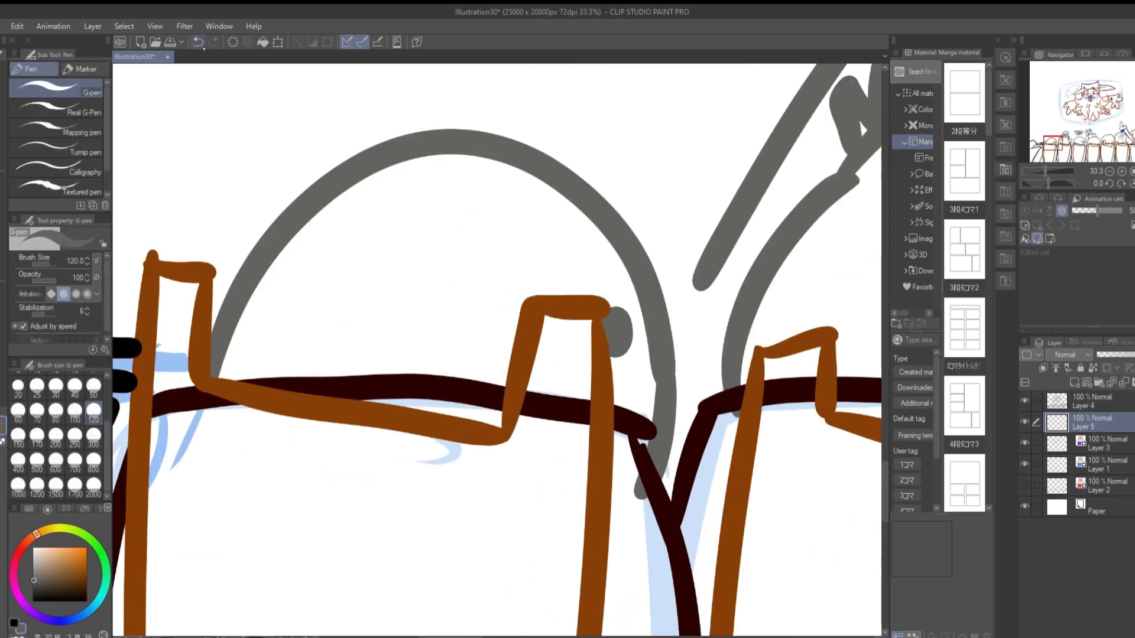
Trace the seat backs in brown and dark brown on new Layer 5.
{"action": "left_click", "coordinate": [432, 318]}
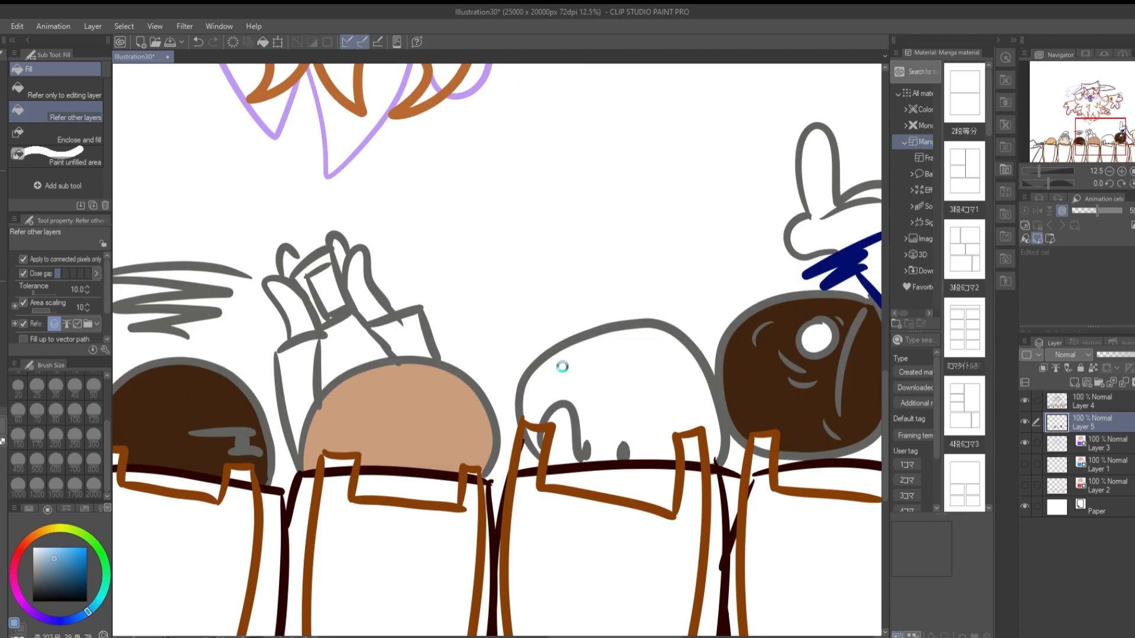
Fill each head with skin and dark brown hair colours using Refer other layers.
{"action": "left_click", "coordinate": [373, 421]}
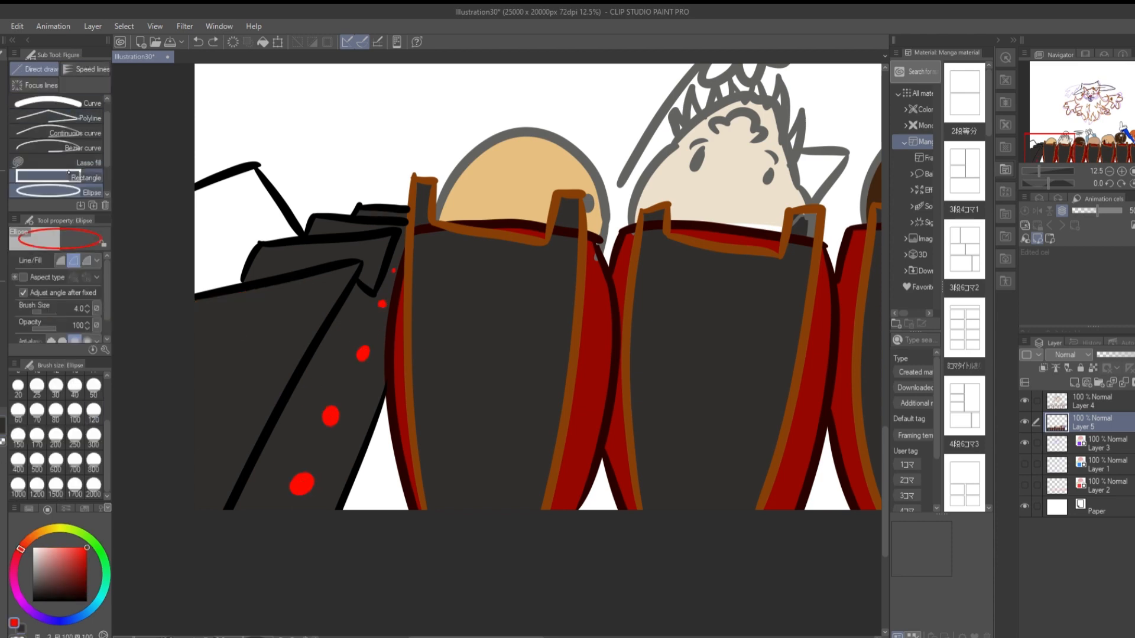
Draw the red seat backs with dark red and brown outline strokes on Layer 5.
{"action": "left_click", "coordinate": [79, 103]}
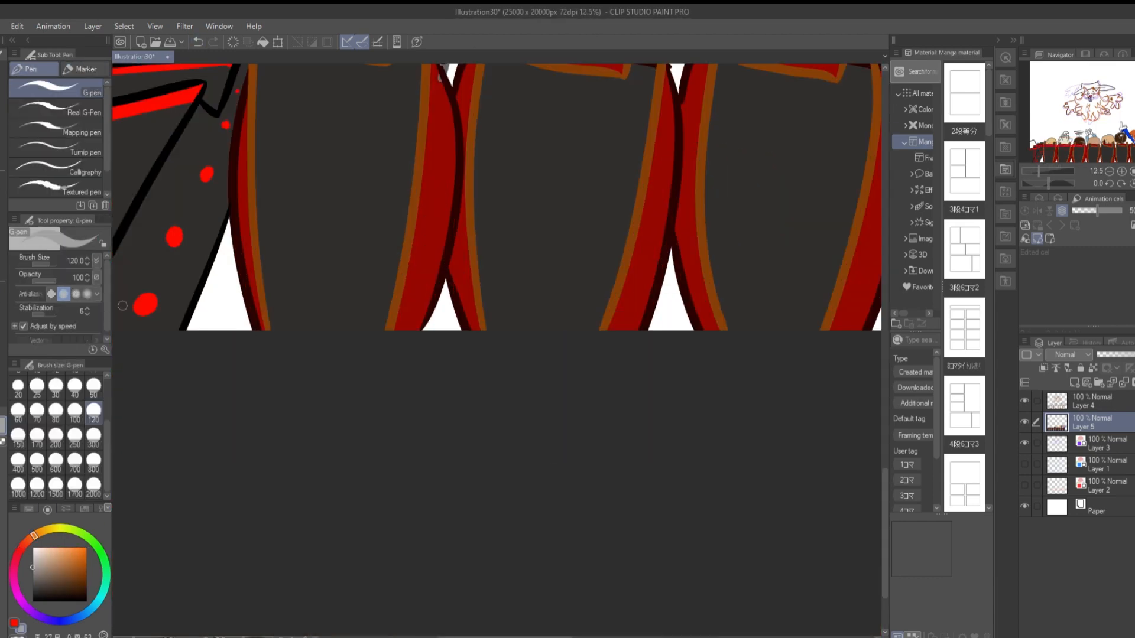
{"action": "scroll", "scroll_direction": "up", "scroll_amount": 3}
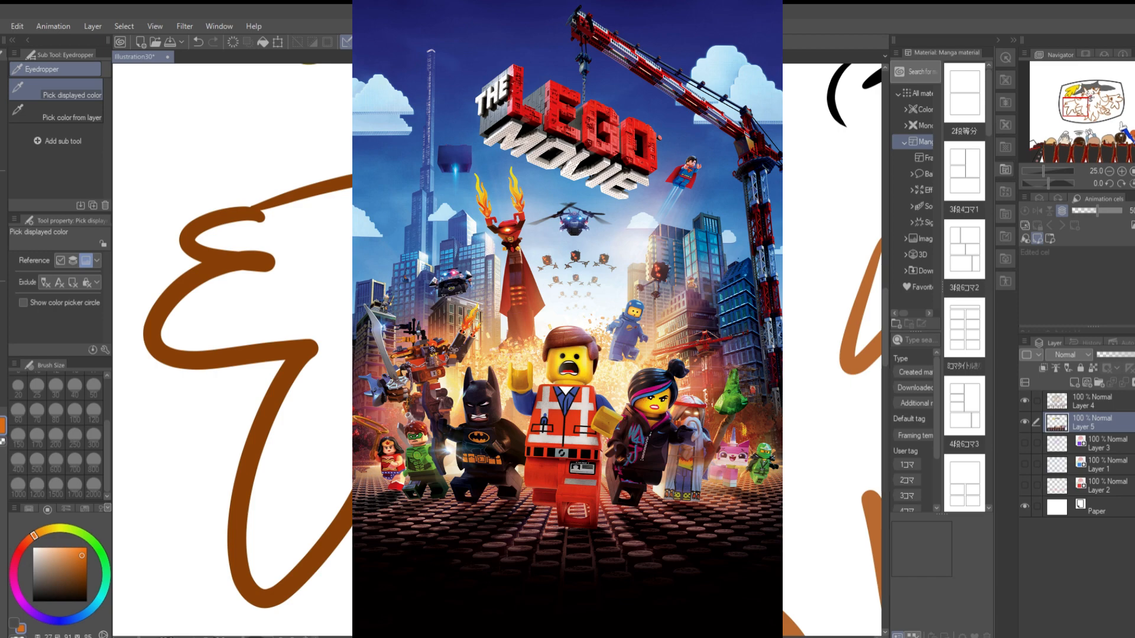
{"action": "mouse_move", "coordinate": [146, 449]}
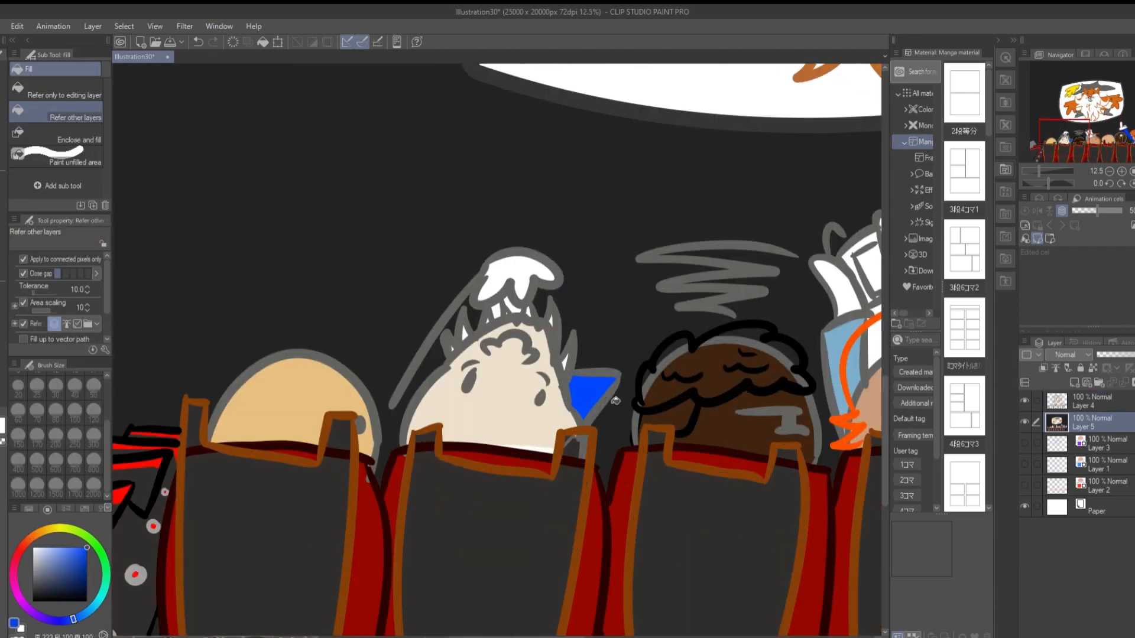
Fill the orange-outlined head with flat tan using the Fill tool.
{"action": "left_click", "coordinate": [32, 69]}
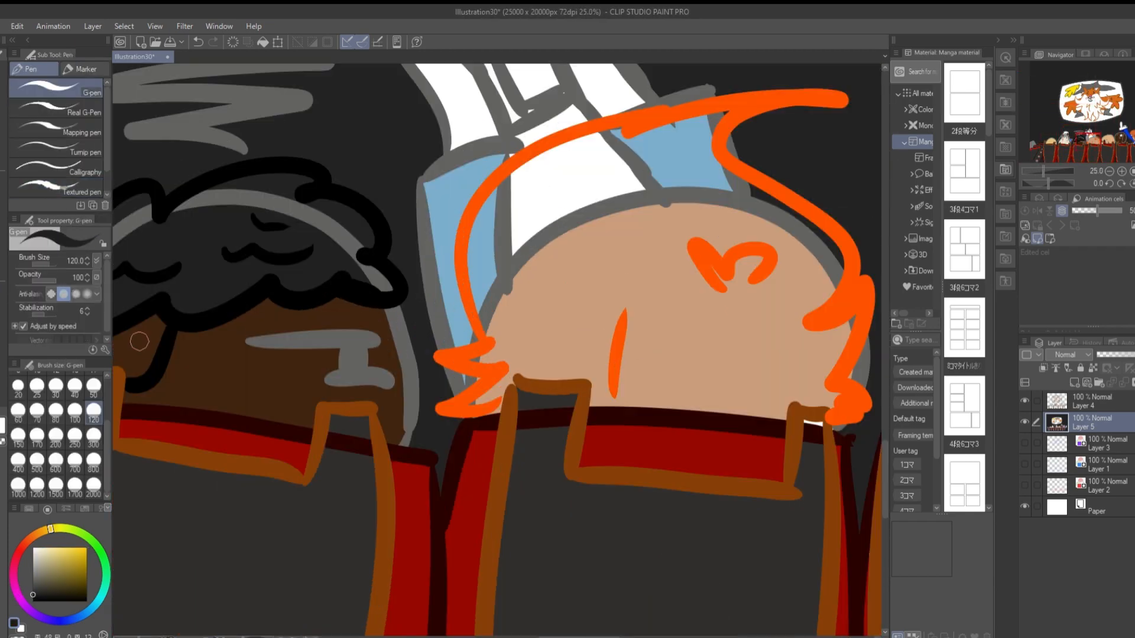
{"action": "left_click", "coordinate": [593, 290]}
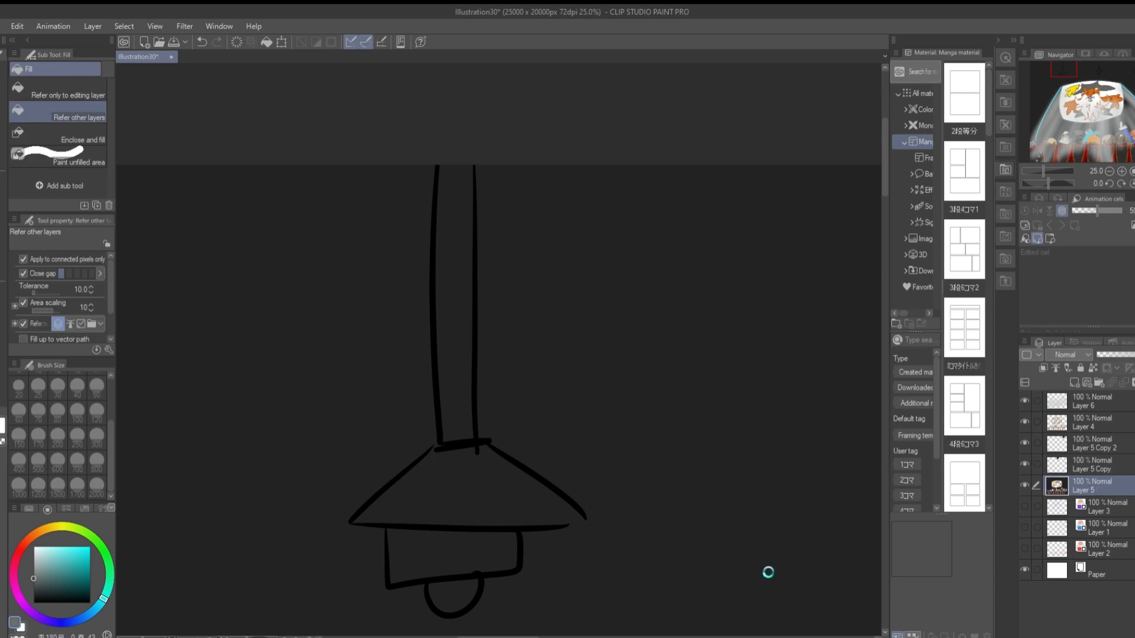
{"action": "mouse_move", "coordinate": [627, 499]}
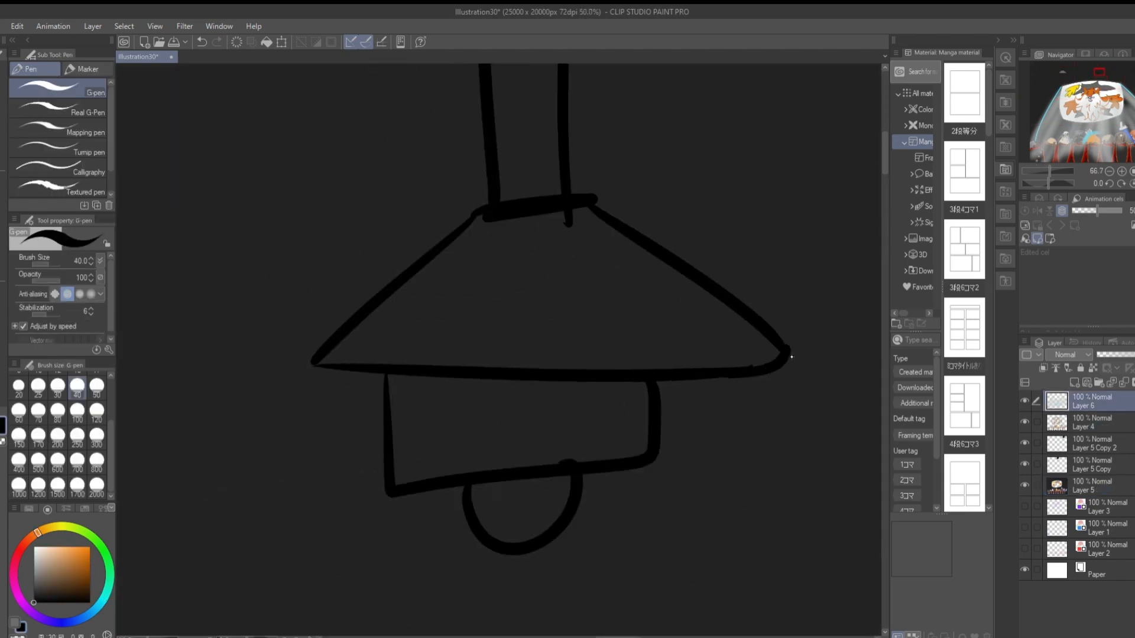
Draw the lamp's rod, cone shade, housing and round bulb in black on Layer 6.
{"action": "scroll", "scroll_direction": "down", "scroll_amount": 3}
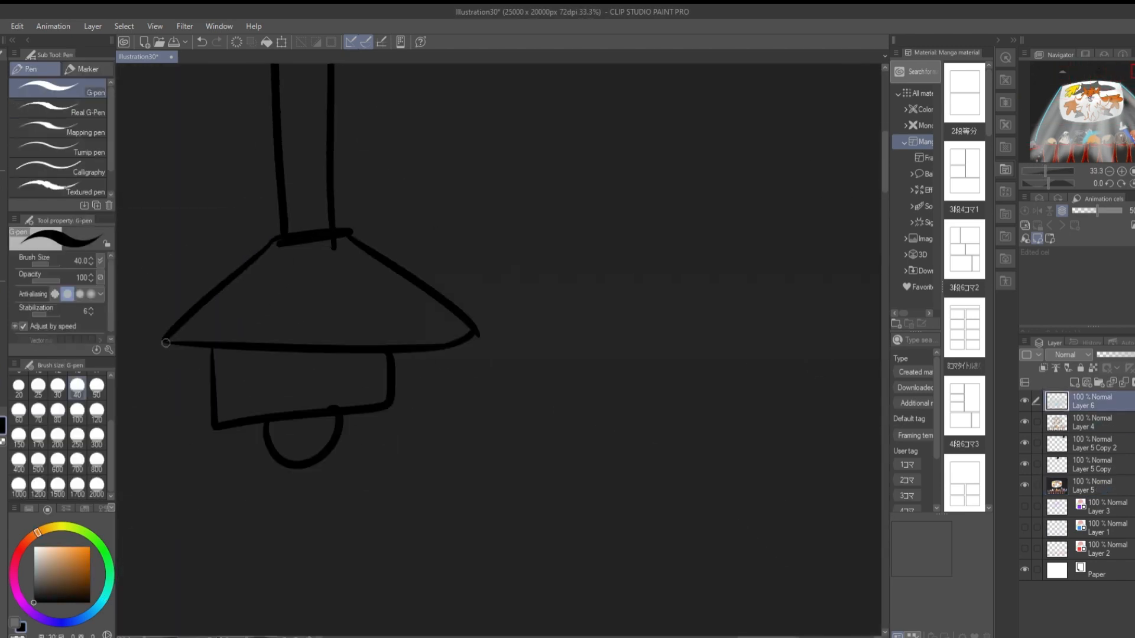